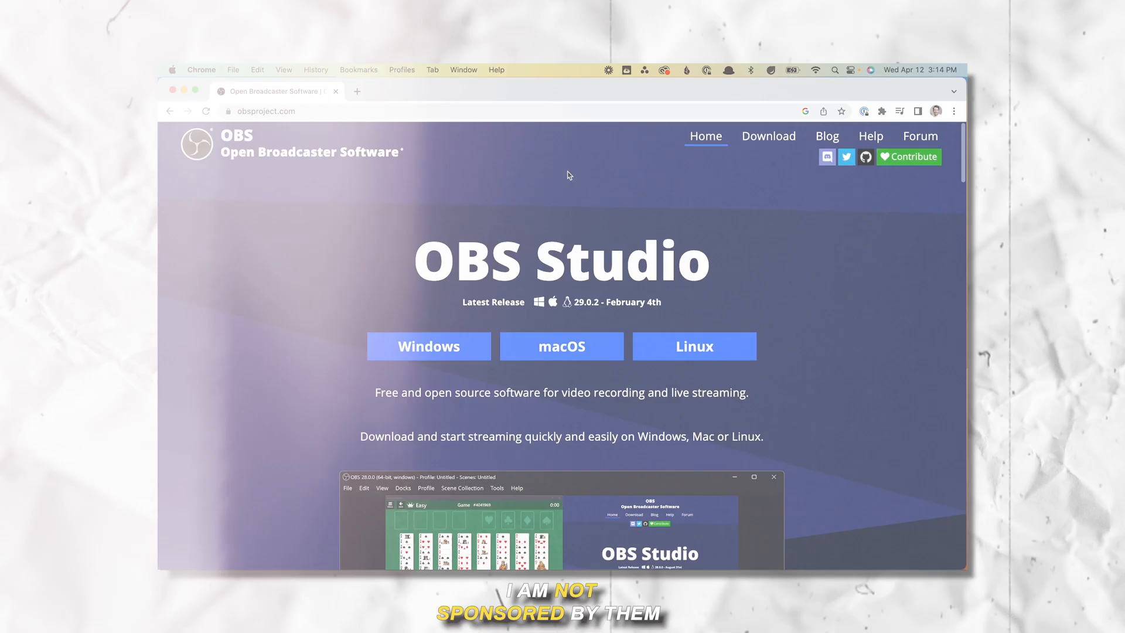
Download the OBS Studio macOS (Apple Silicon) .dmg installer from obsproject.com.
{"action": "left_click", "coordinate": [562, 345]}
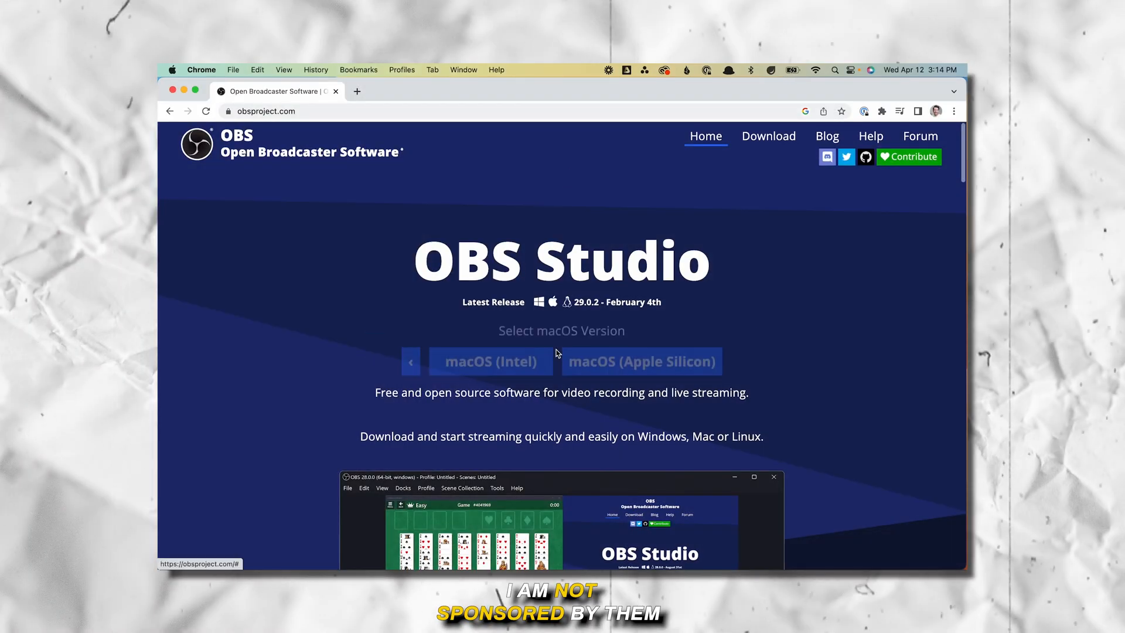
{"action": "left_click", "coordinate": [356, 91]}
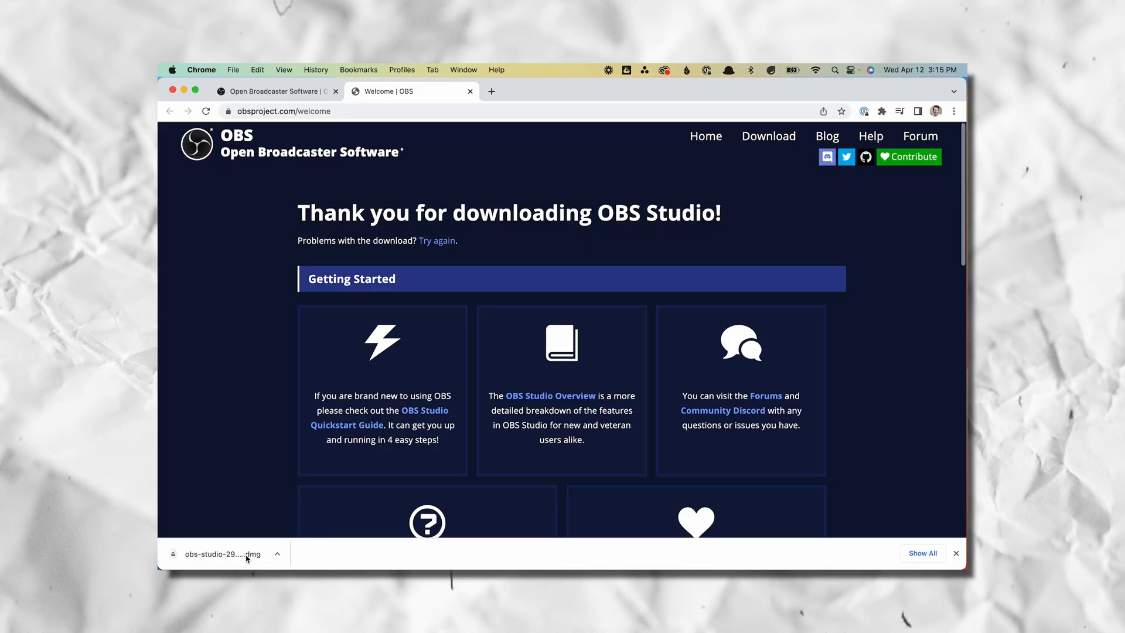
Install OBS from the disk image into Applications and launch it.
{"action": "left_click", "coordinate": [219, 555]}
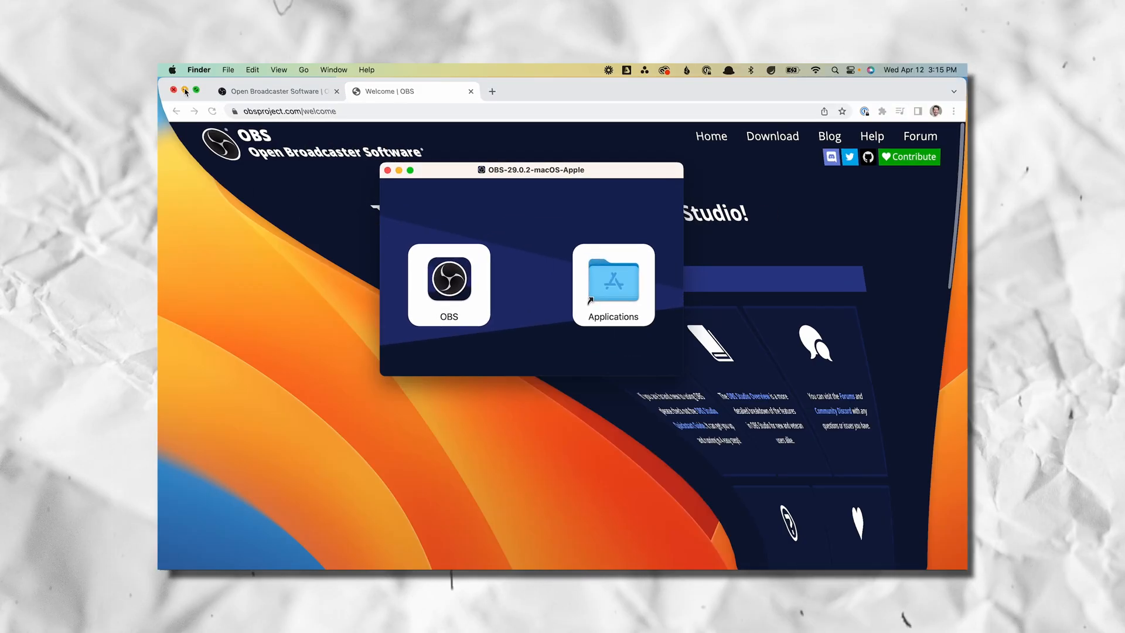
{"action": "left_click_drag", "start_coordinate": [449, 284], "coordinate": [613, 285]}
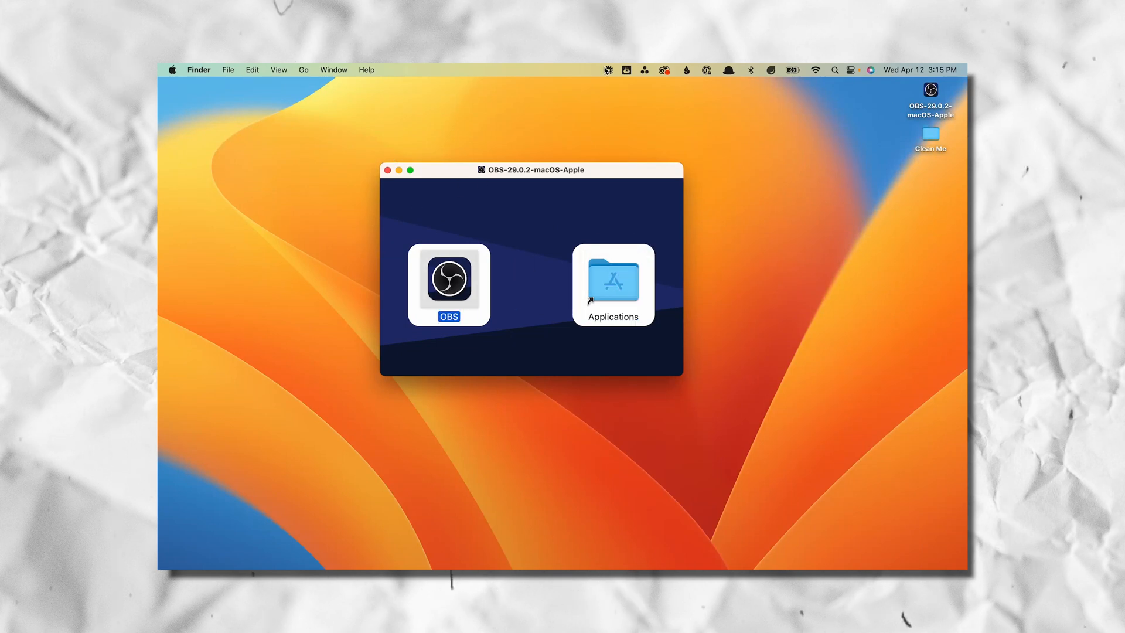
{"action": "double_click", "coordinate": [448, 281]}
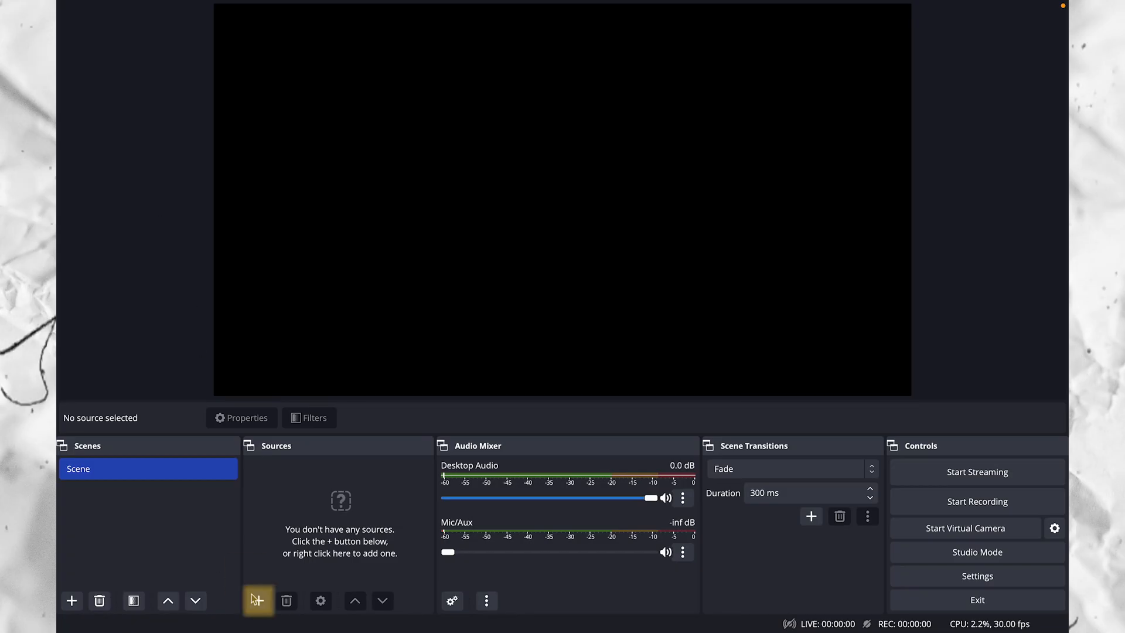
Add a macOS Screen Capture source using Display Capture of the built-in display.
{"action": "left_click", "coordinate": [258, 600]}
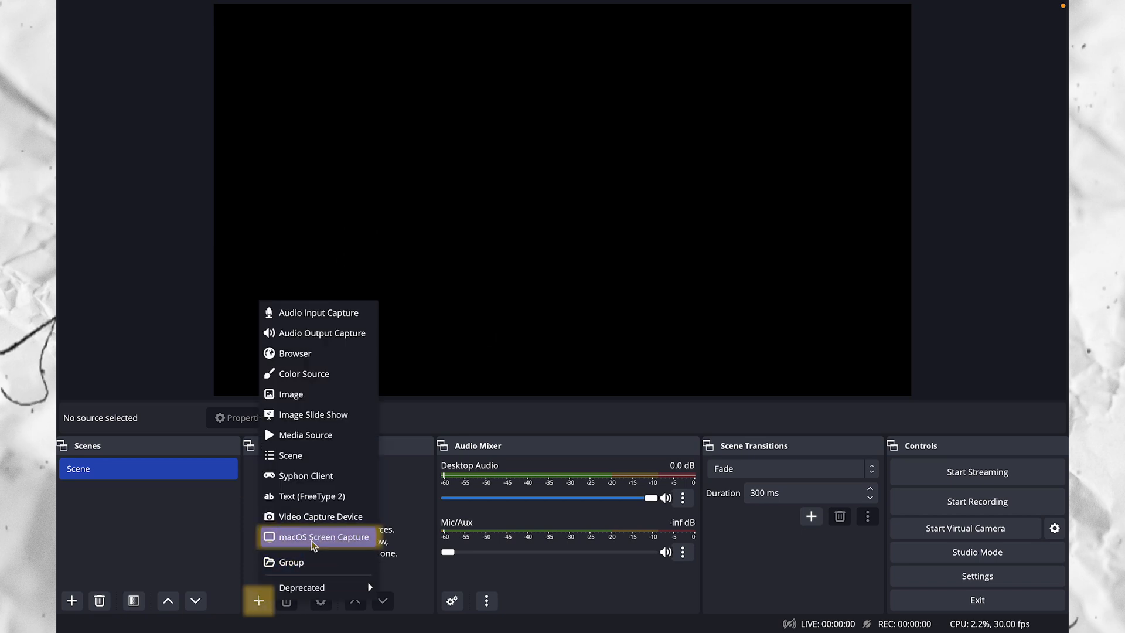
{"action": "left_click", "coordinate": [324, 536]}
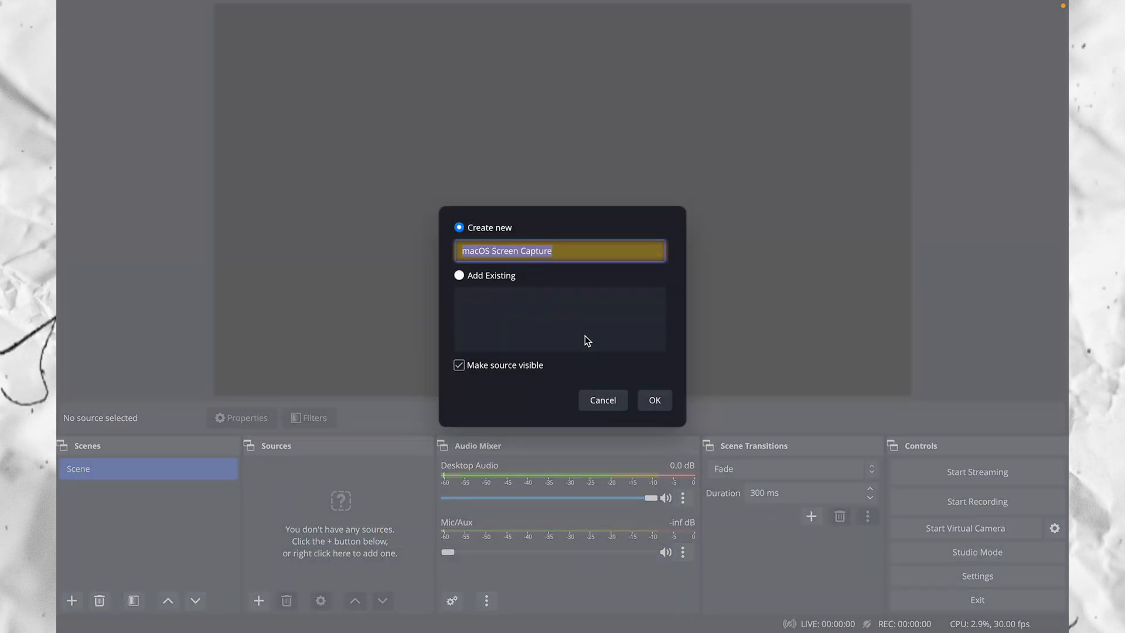
{"action": "left_click", "coordinate": [653, 400]}
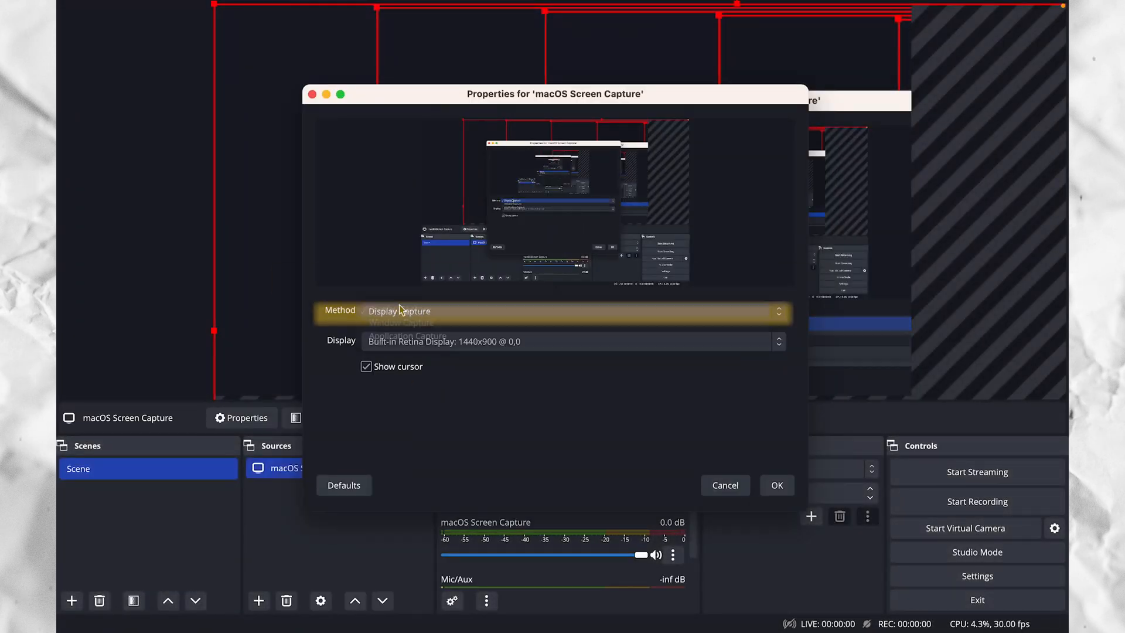
{"action": "left_click", "coordinate": [399, 312]}
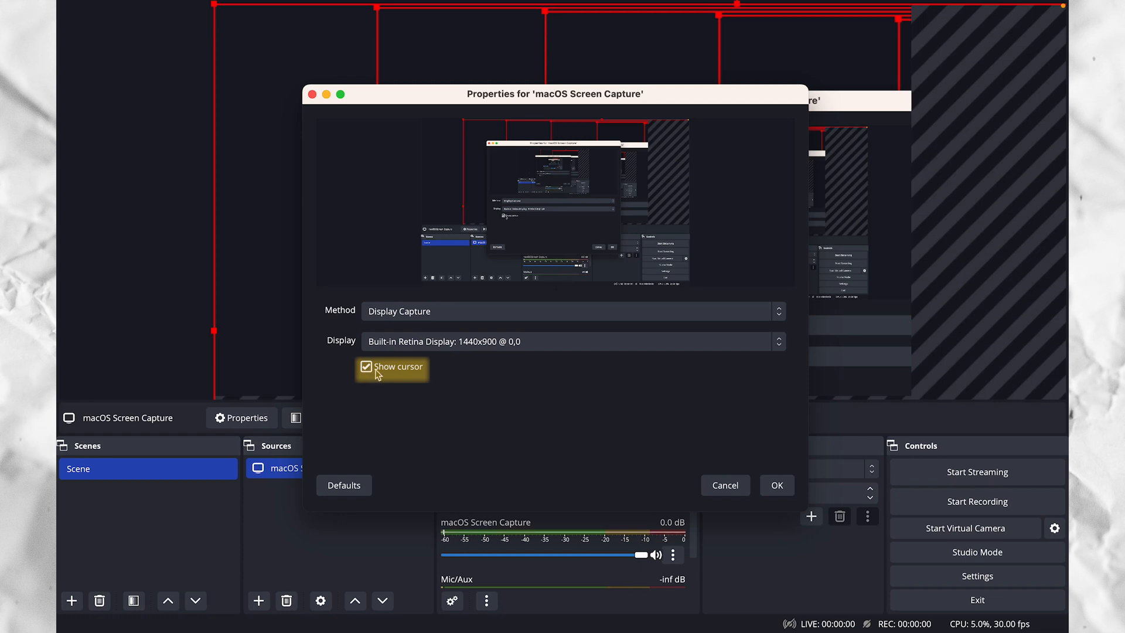
{"action": "mouse_move", "coordinate": [777, 486]}
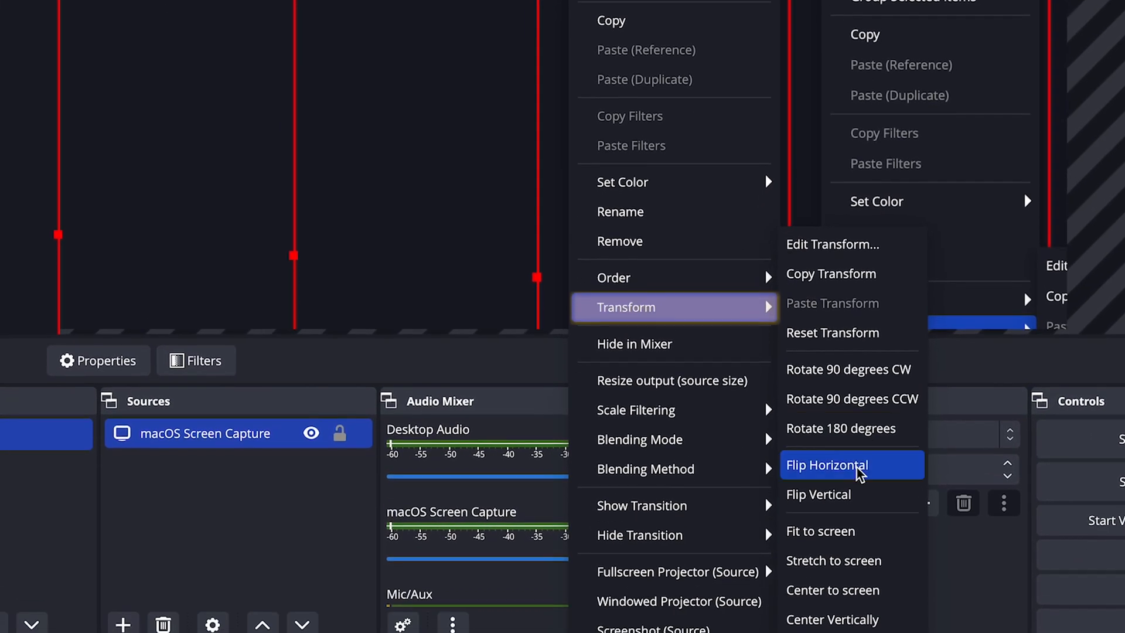
Fit the macOS Screen Capture source to the preview canvas via Transform.
{"action": "left_click", "coordinate": [828, 464]}
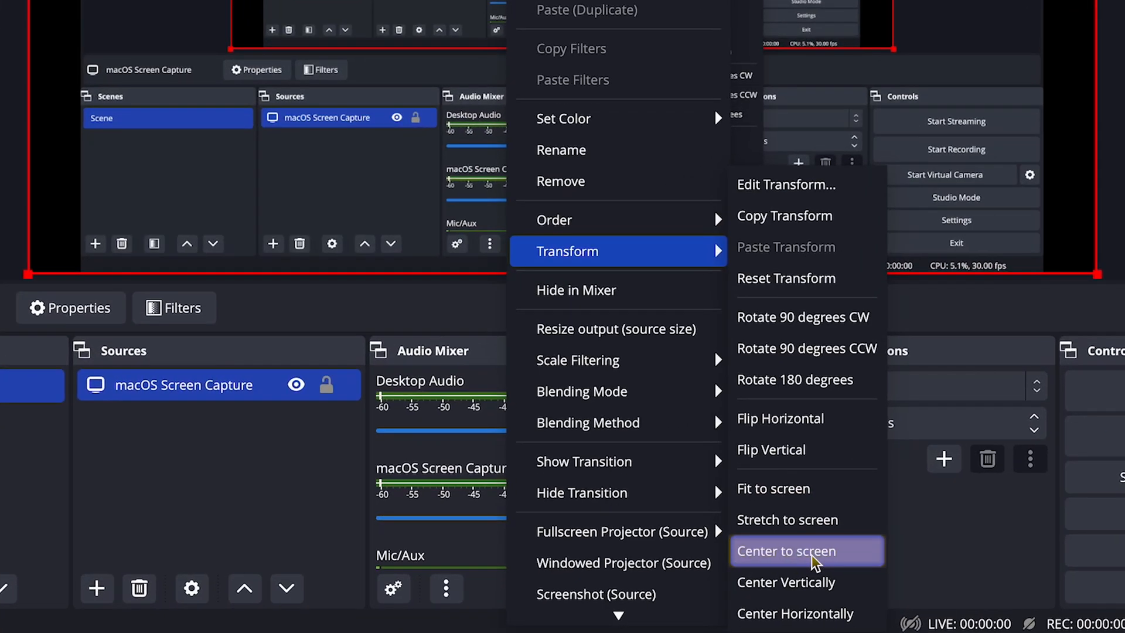
{"action": "left_click", "coordinate": [785, 551]}
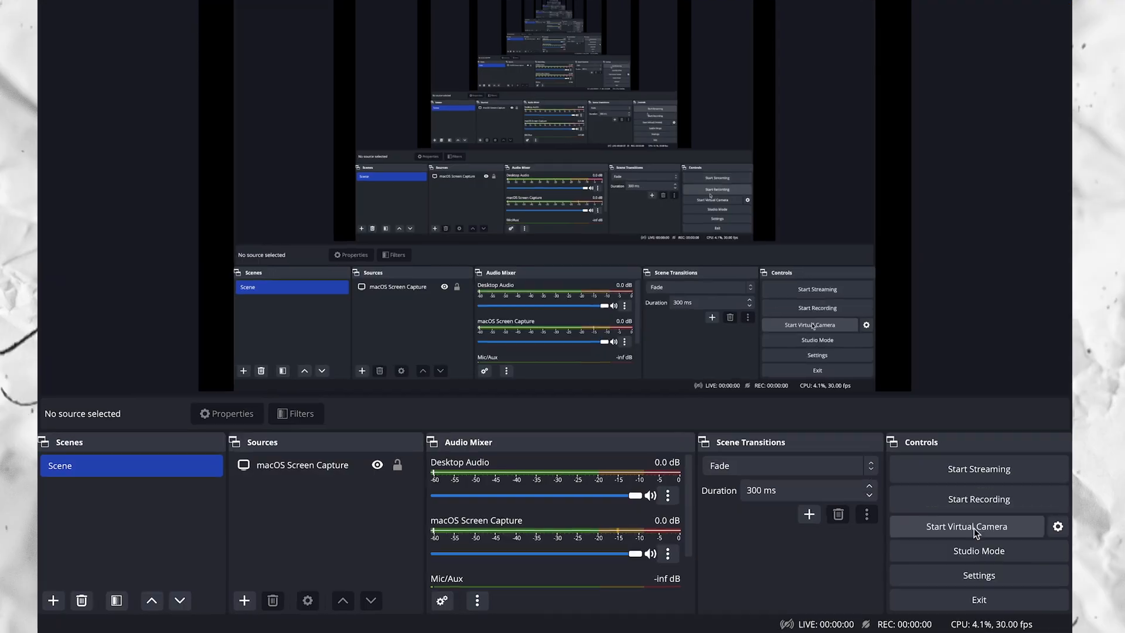
Set the Video Base (Canvas) Resolution to 2880x1800 in Settings.
{"action": "left_click", "coordinate": [979, 576]}
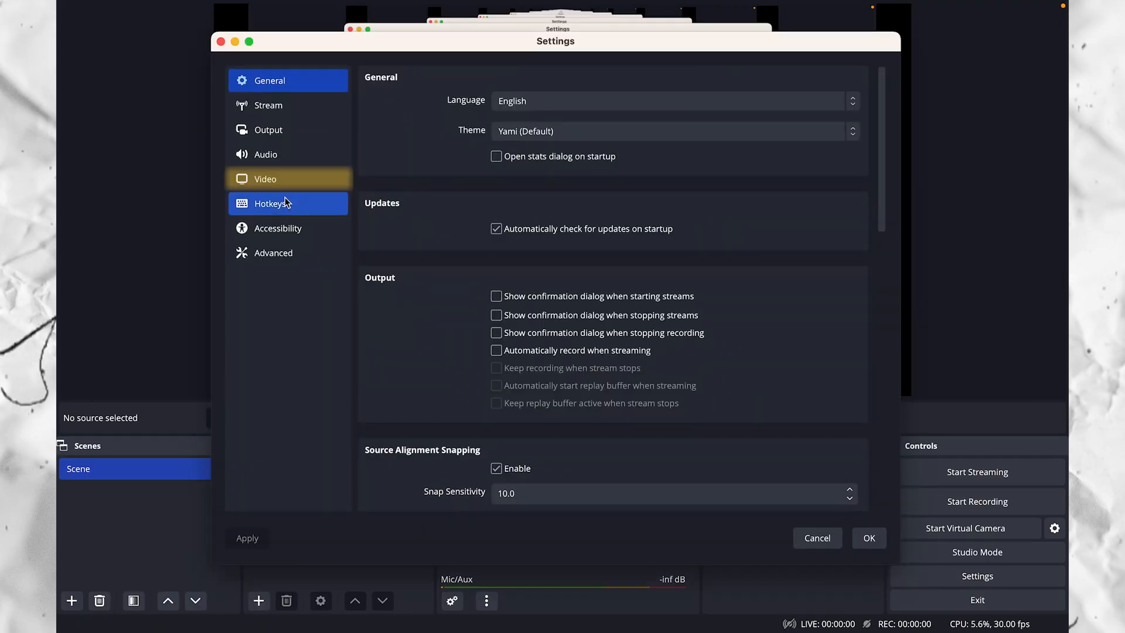
{"action": "left_click", "coordinate": [265, 178]}
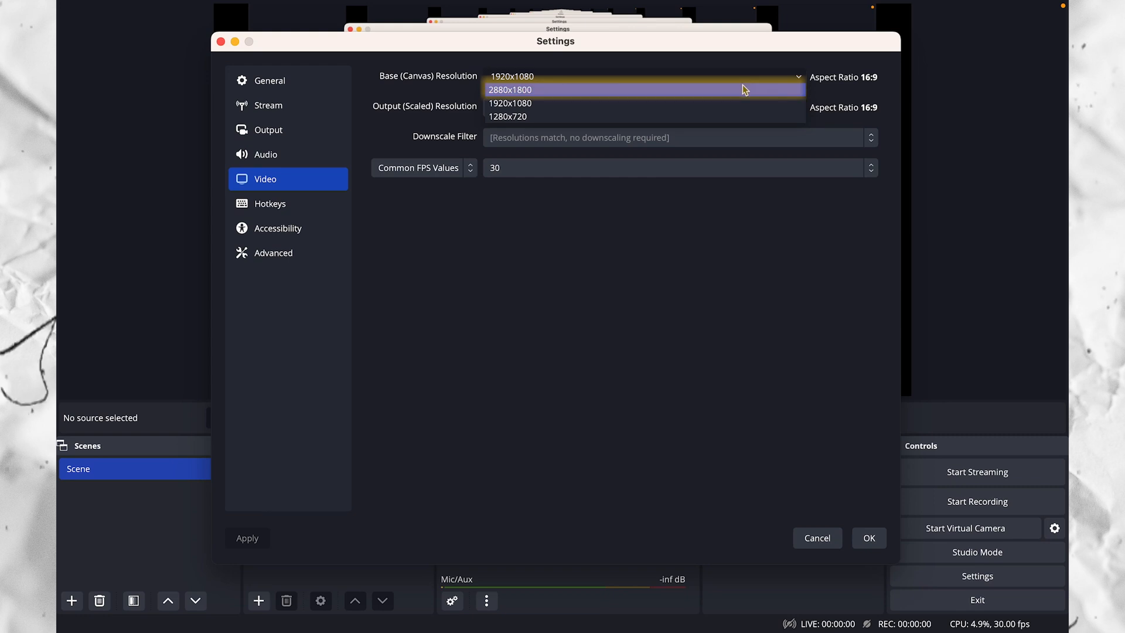
{"action": "left_click", "coordinate": [510, 89]}
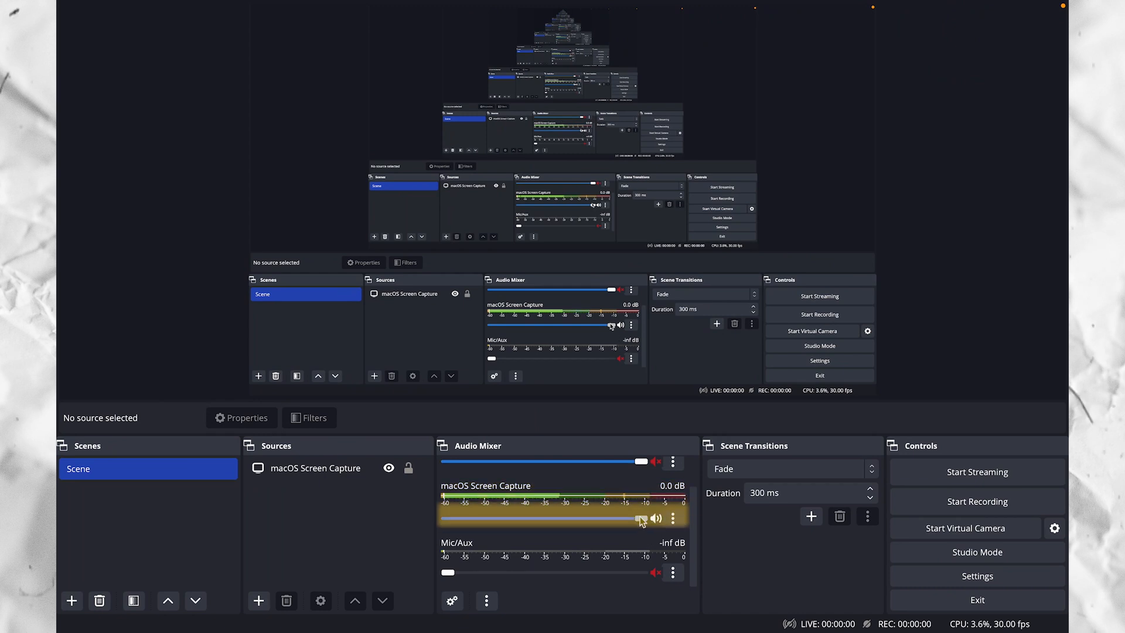
Adjust the macOS Screen Capture volume slider in the Audio Mixer with Desktop Audio muted.
{"action": "left_click_drag", "start_coordinate": [639, 518], "coordinate": [613, 518]}
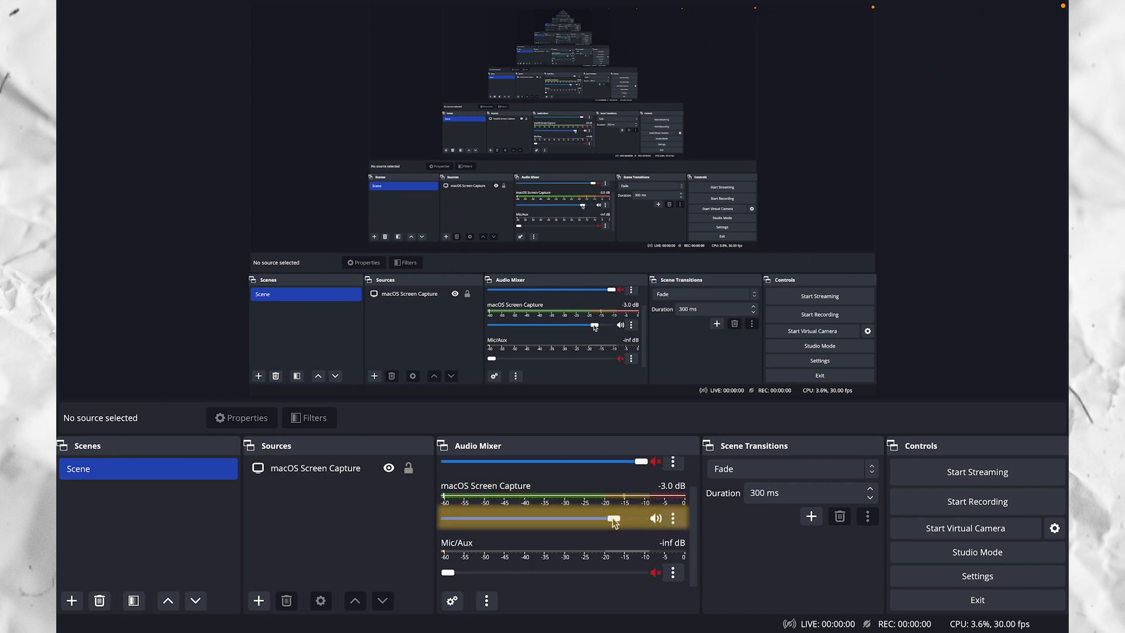
{"action": "left_click", "coordinate": [258, 600]}
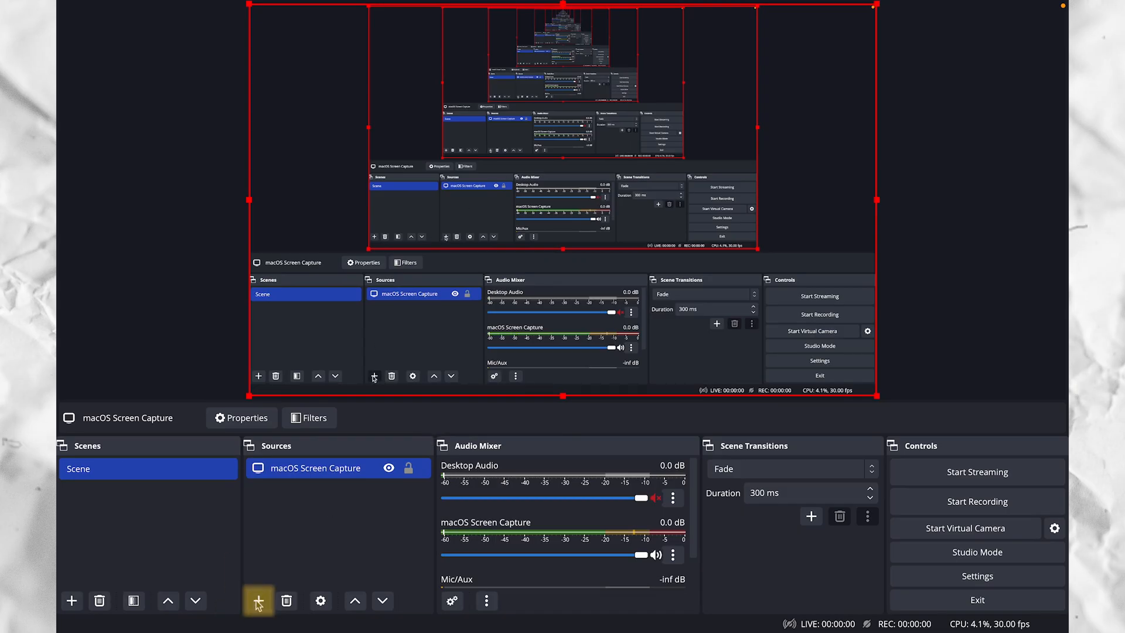
Add an Audio Input Capture source on the MacBook Pro Microphone and set its input level.
{"action": "left_click", "coordinate": [258, 600]}
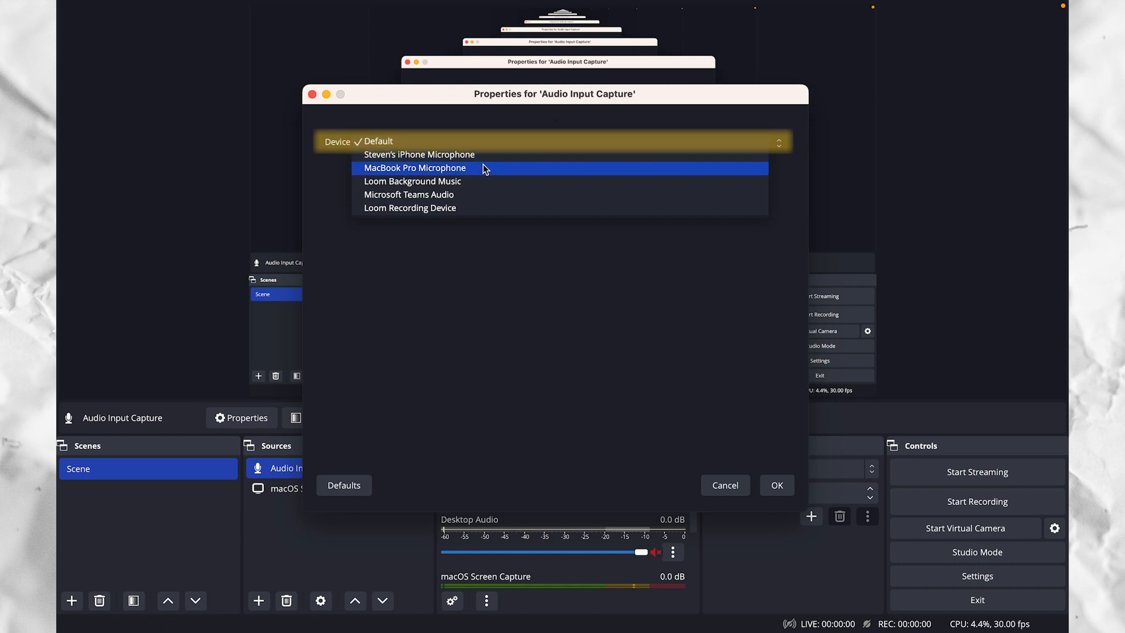
{"action": "left_click", "coordinate": [414, 169]}
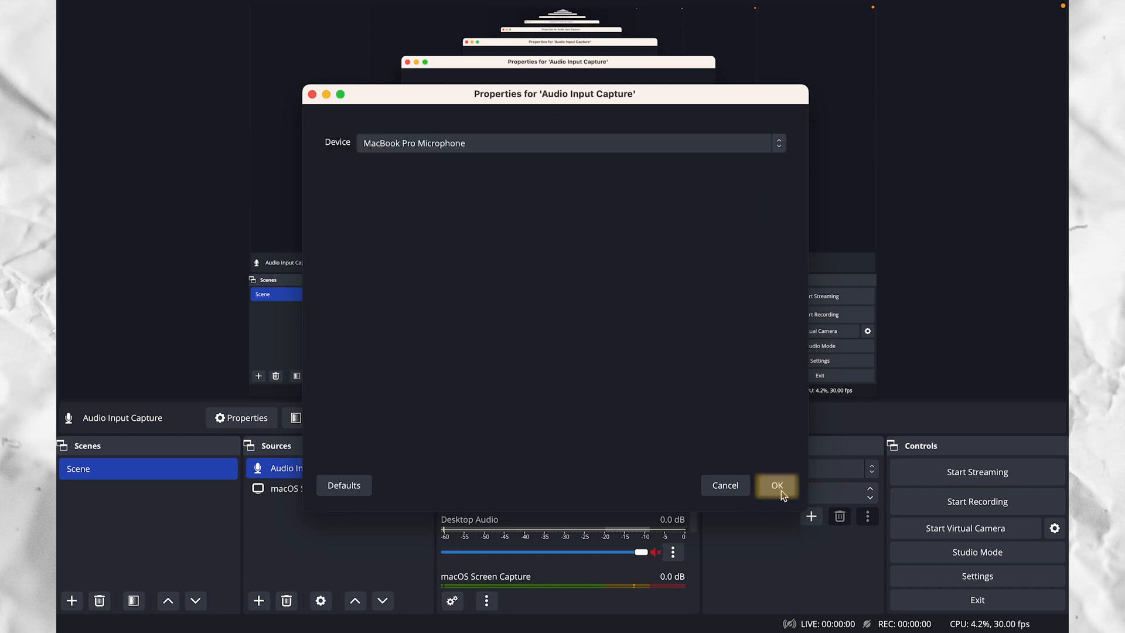
{"action": "left_click", "coordinate": [778, 485]}
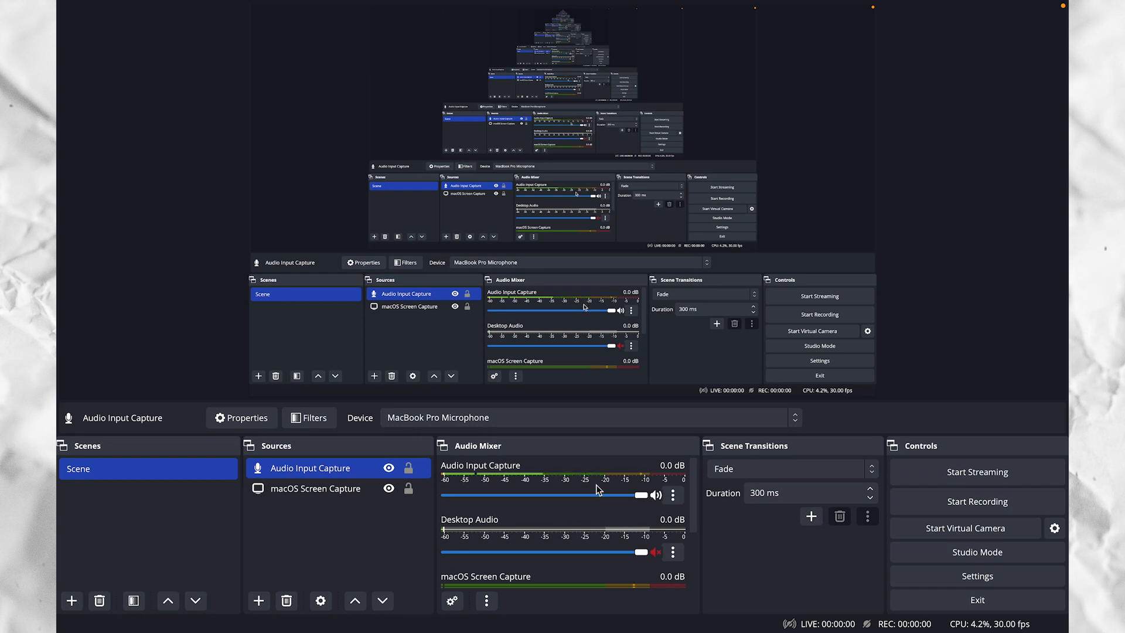
{"action": "left_click_drag", "start_coordinate": [637, 495], "coordinate": [608, 495]}
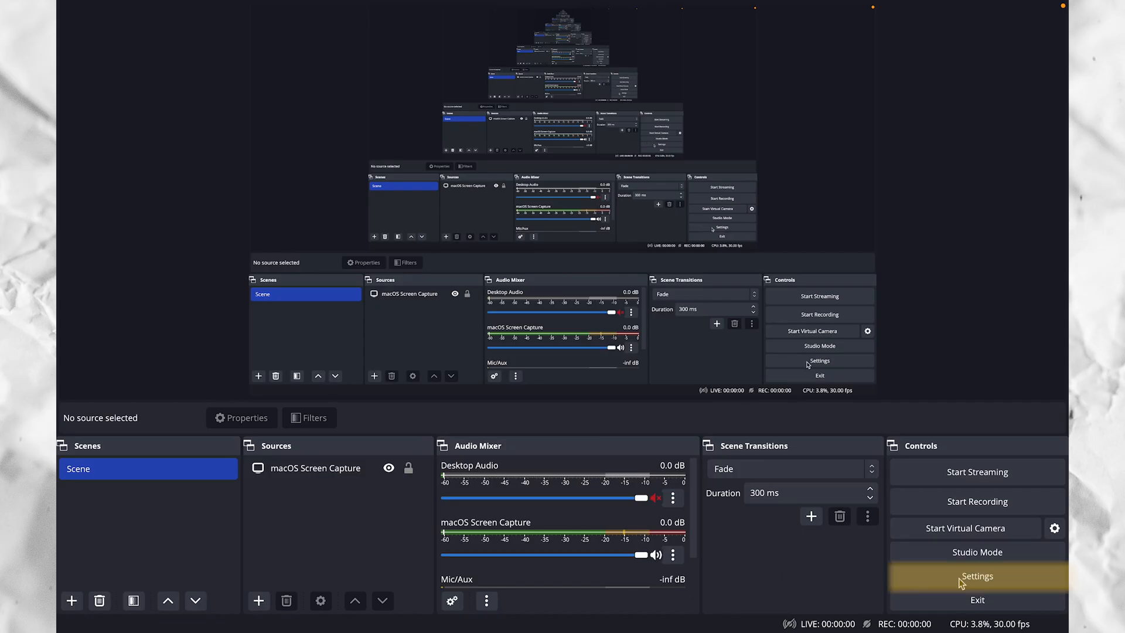
Set Output Recording Path to Desktop at Indistinguishable Quality and save the settings.
{"action": "left_click", "coordinate": [978, 576]}
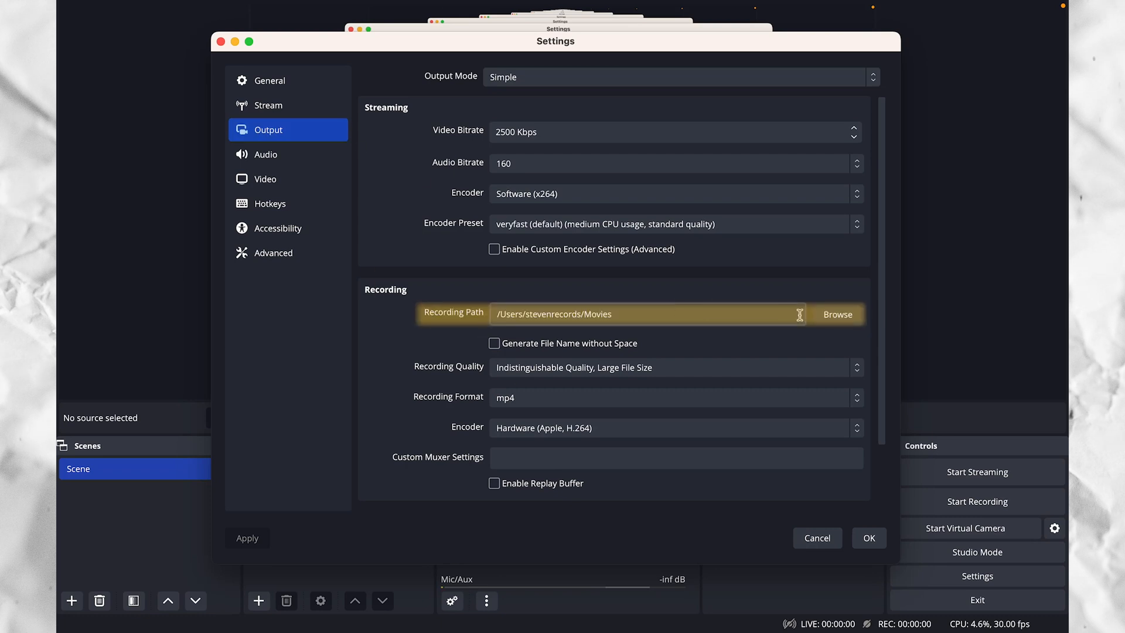
{"action": "left_click", "coordinate": [837, 314]}
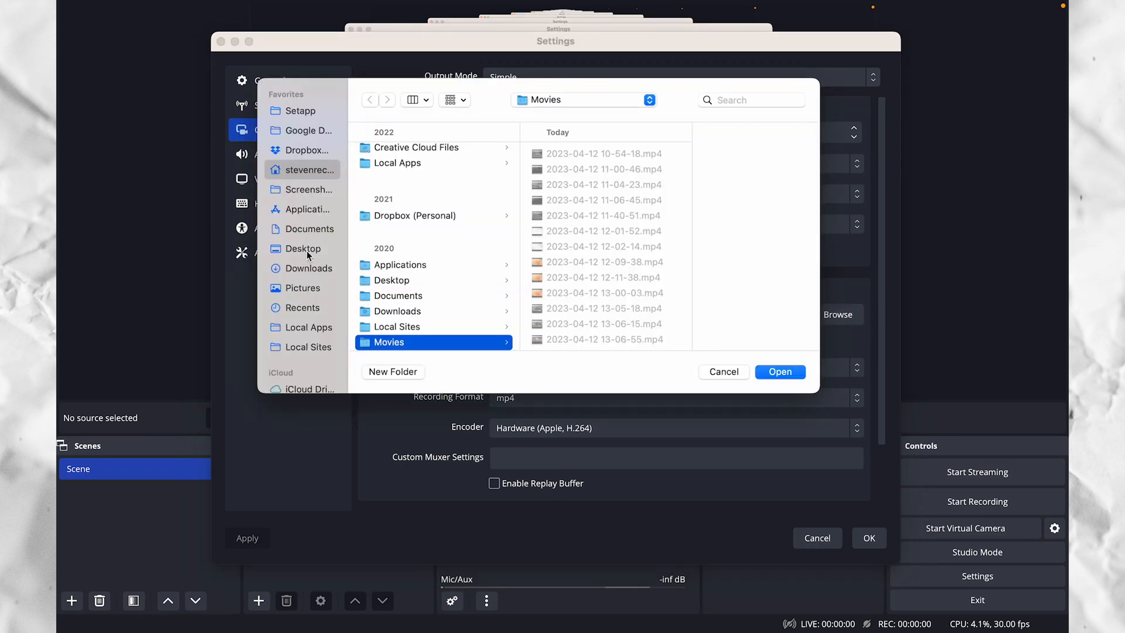
{"action": "left_click", "coordinate": [724, 372]}
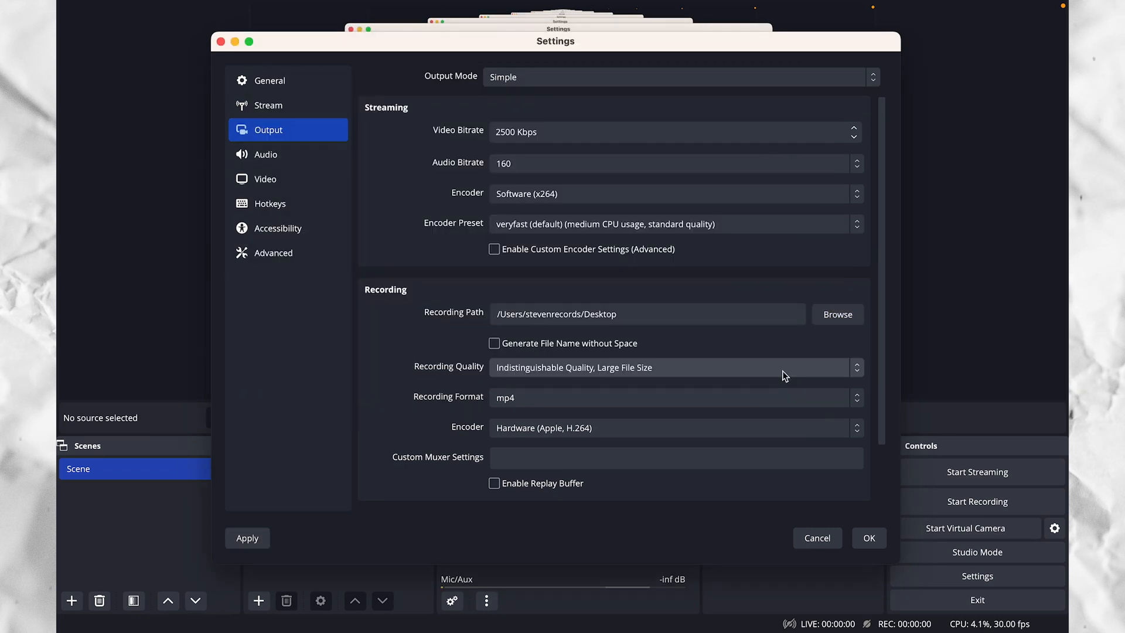
{"action": "left_click", "coordinate": [675, 367]}
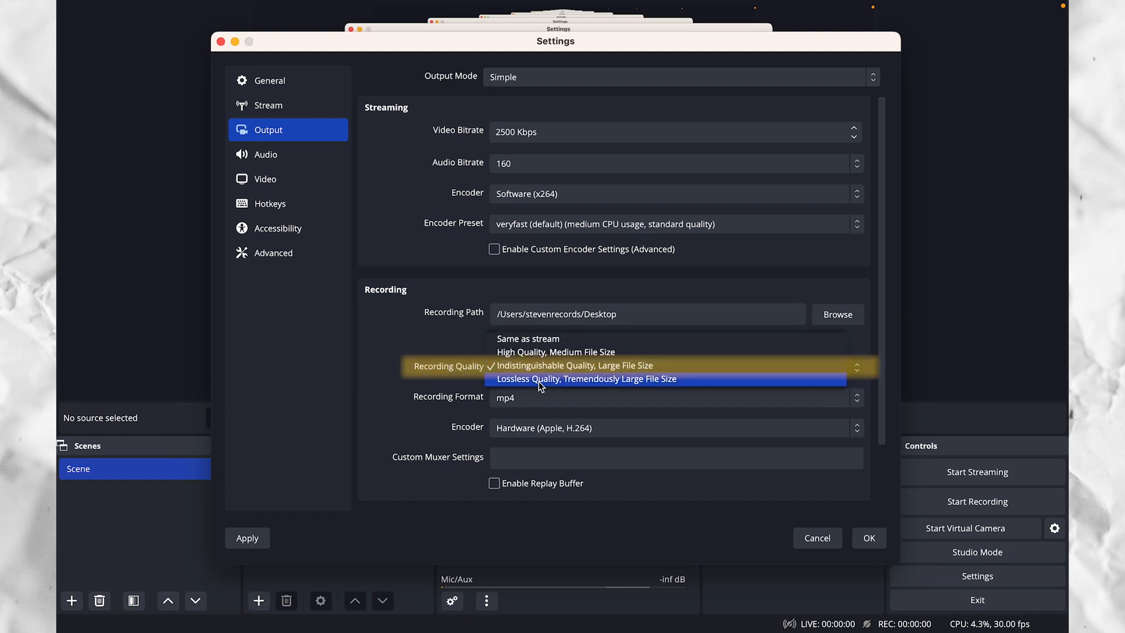
{"action": "left_click", "coordinate": [574, 366]}
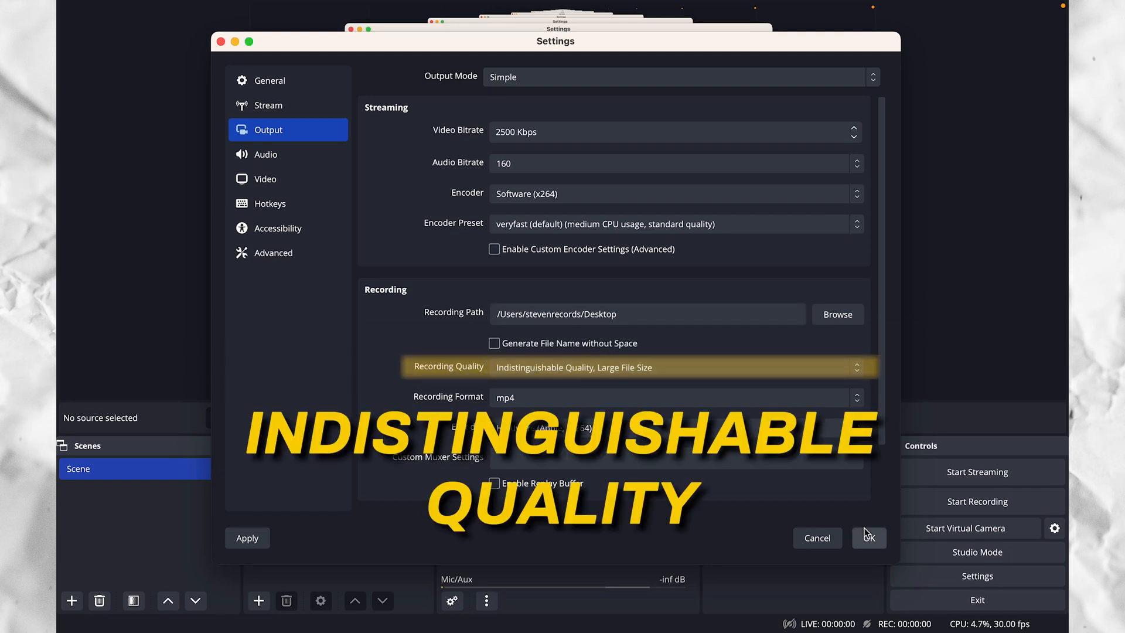
{"action": "left_click", "coordinate": [869, 538]}
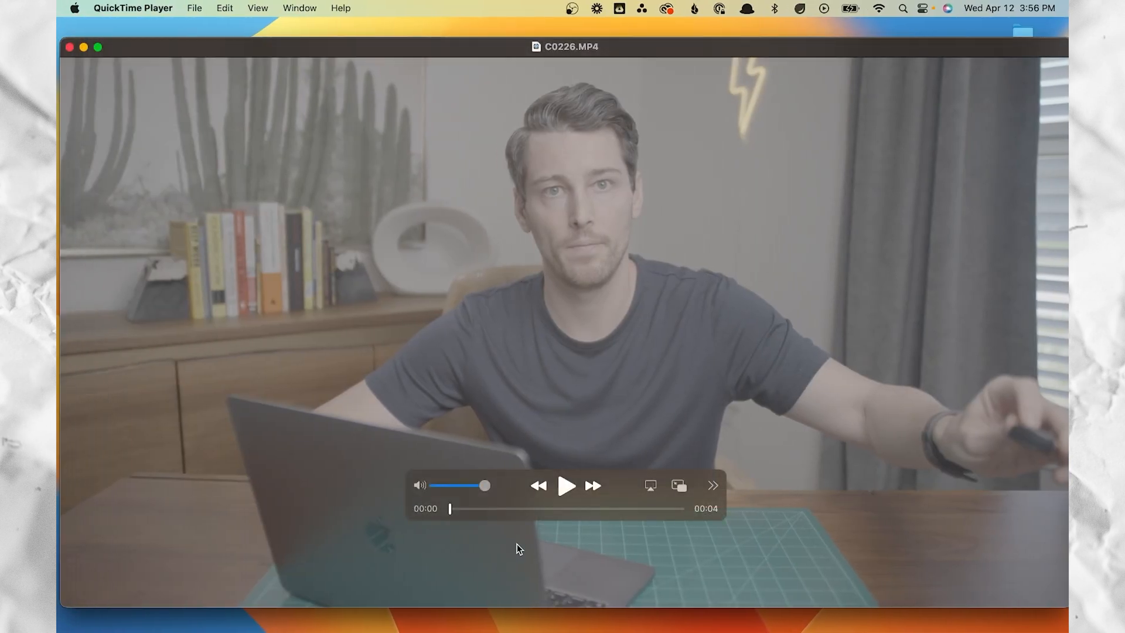
Play the C0226.MP4 clip in QuickTime Player.
{"action": "left_click", "coordinate": [566, 485]}
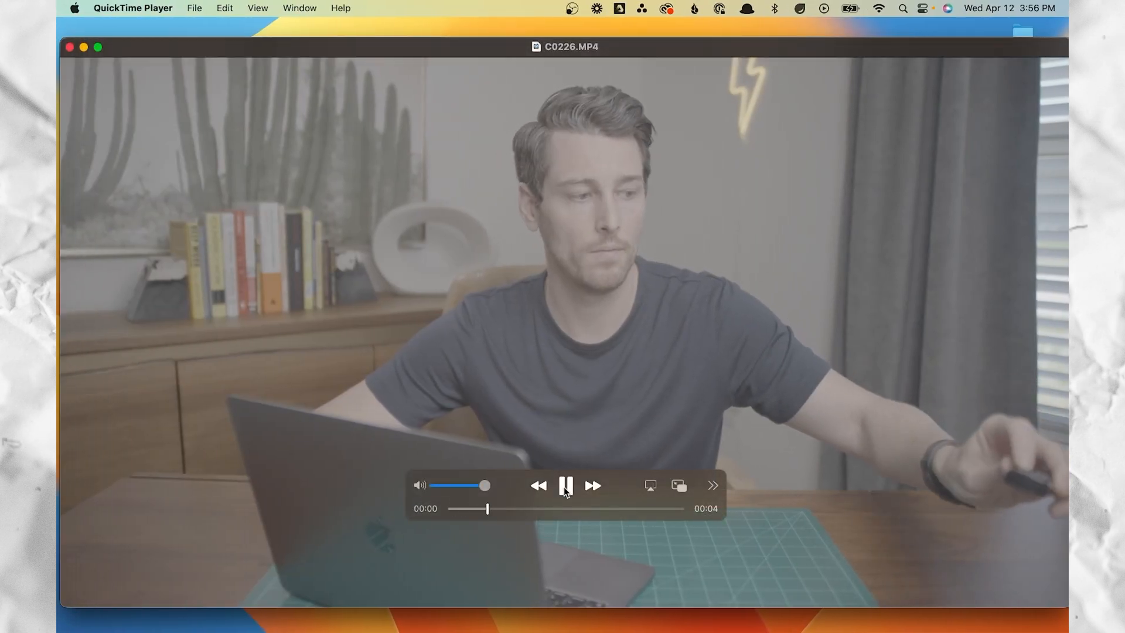